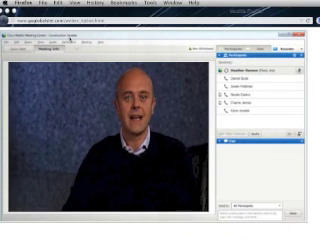
# - Open the File menu while the YouTube video keeps playing
pyautogui.click(44, 12)
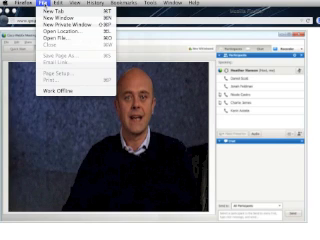